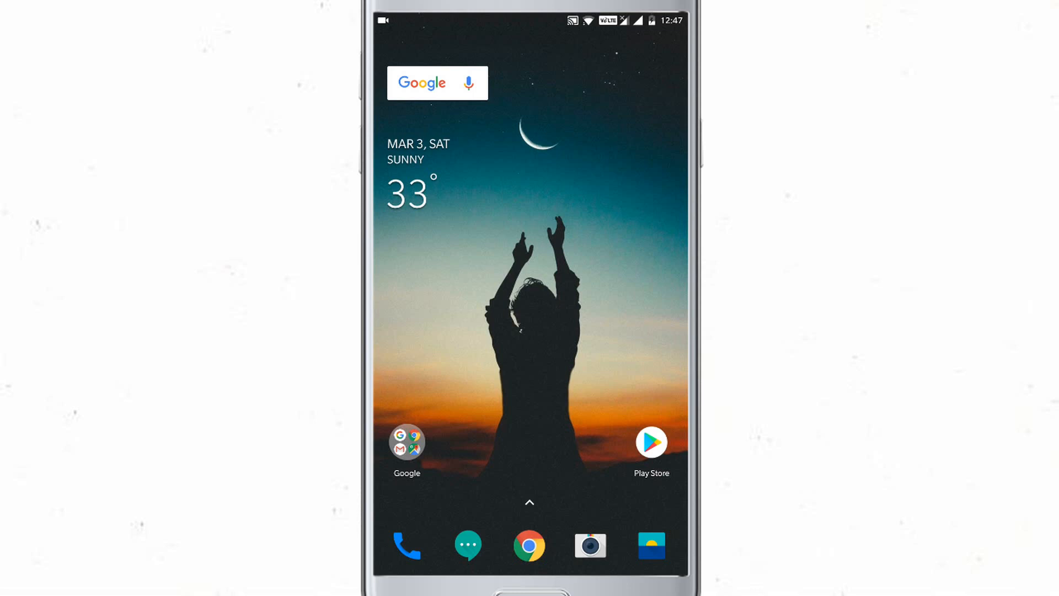
Open the Google folder on the home screen to reveal Chrome, YouTube and Gmail.
click(406, 446)
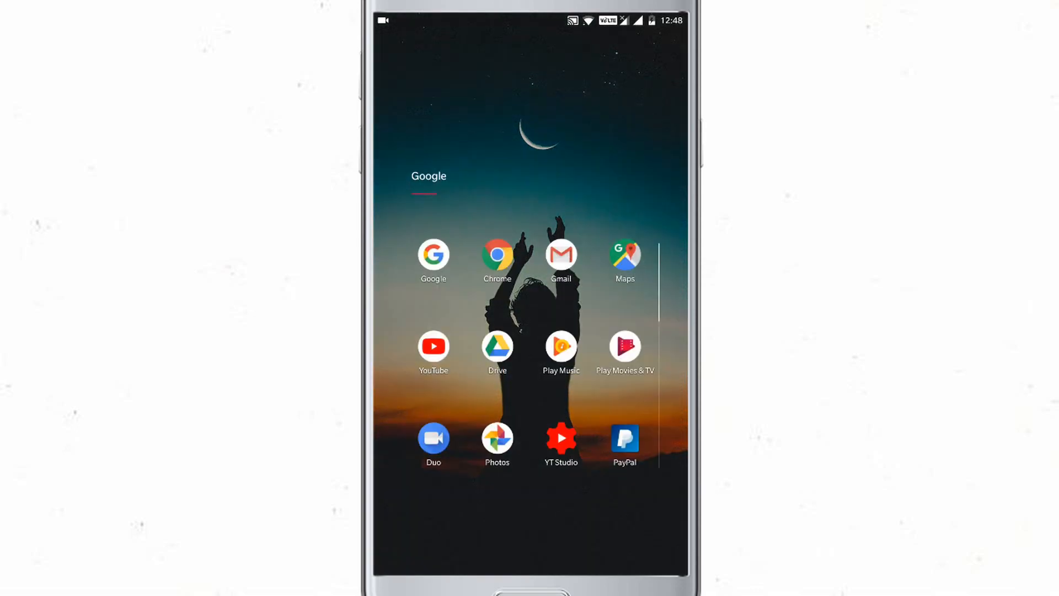
In YouTube Trending, play the Kaala (Telugu) teaser and copy its share link.
click(434, 346)
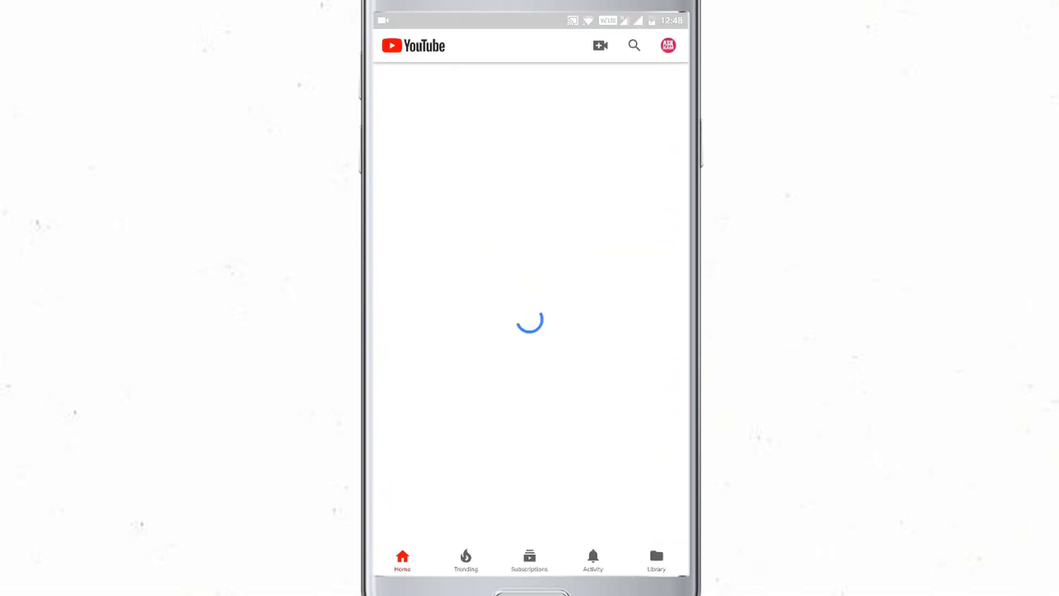
click(465, 559)
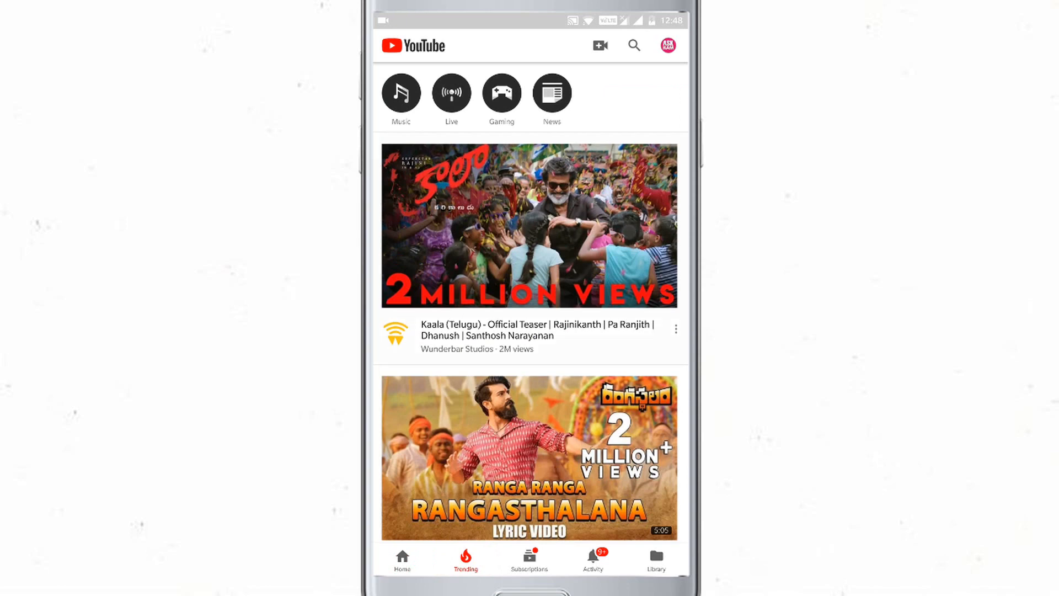
click(527, 226)
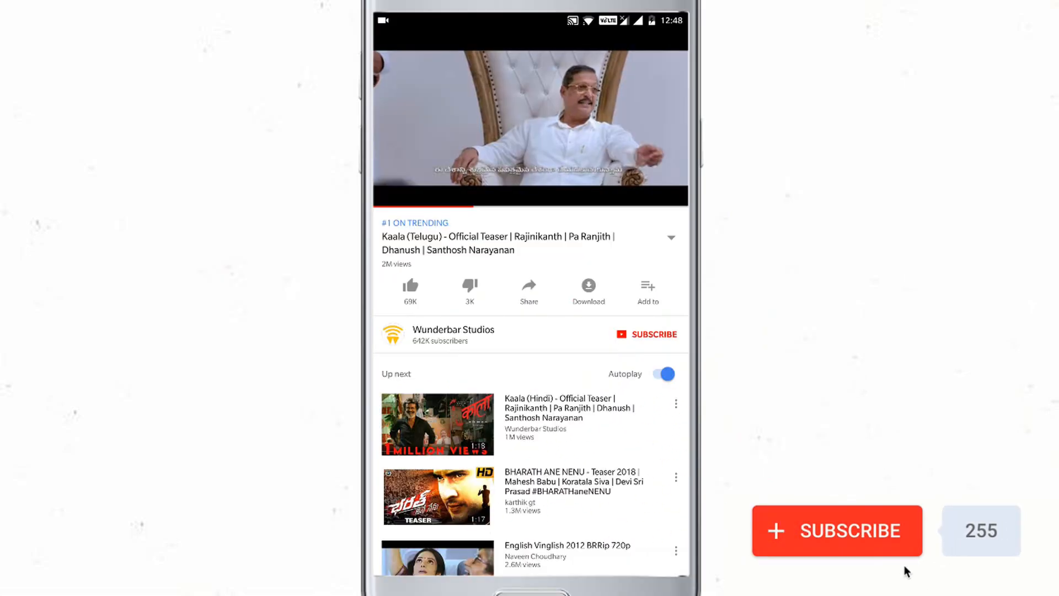
click(837, 531)
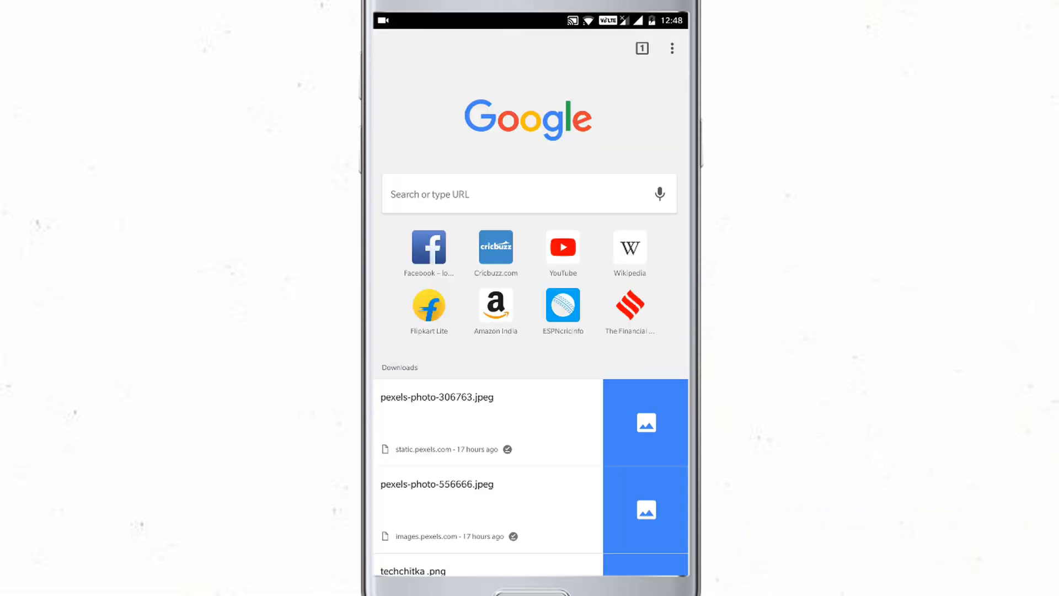
Paste the copied youtu.be link into Chrome's address bar to load the Kaala teaser page.
click(523, 194)
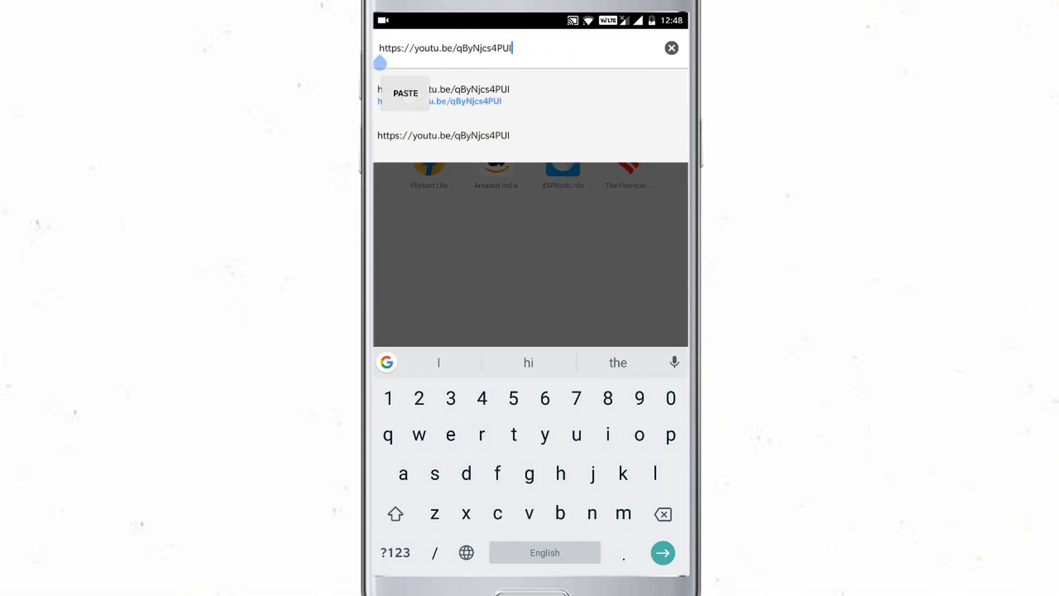
key(Enter)
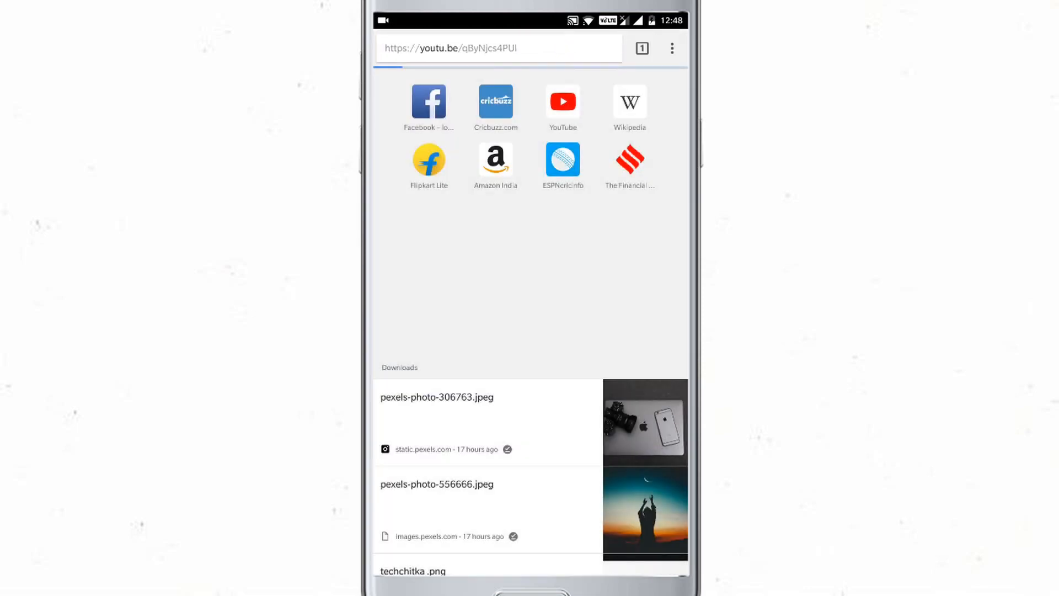
click(672, 49)
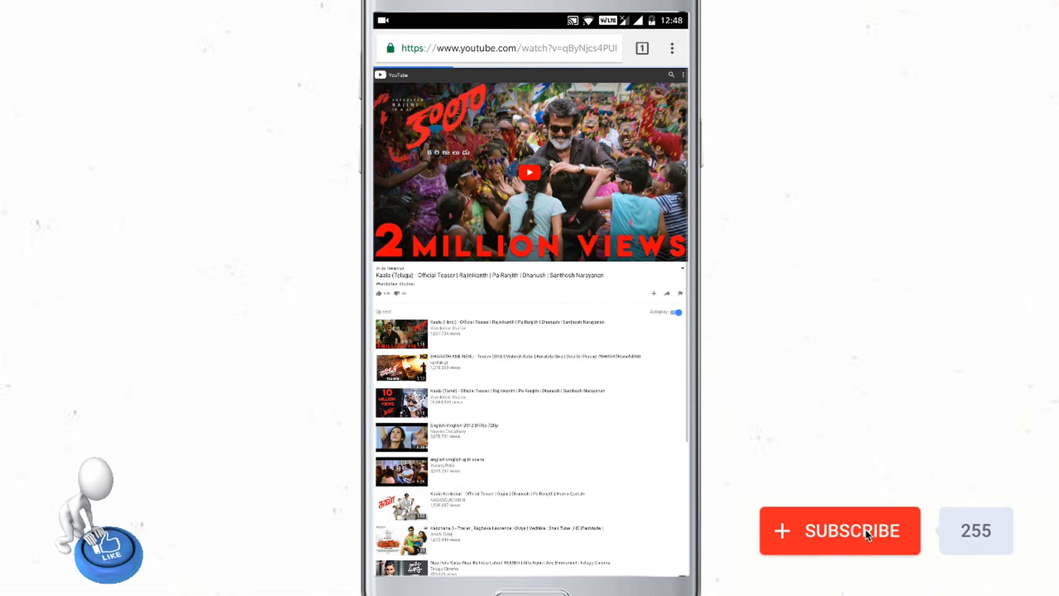
Request the desktop site and start the Kaala teaser for background playback.
click(854, 530)
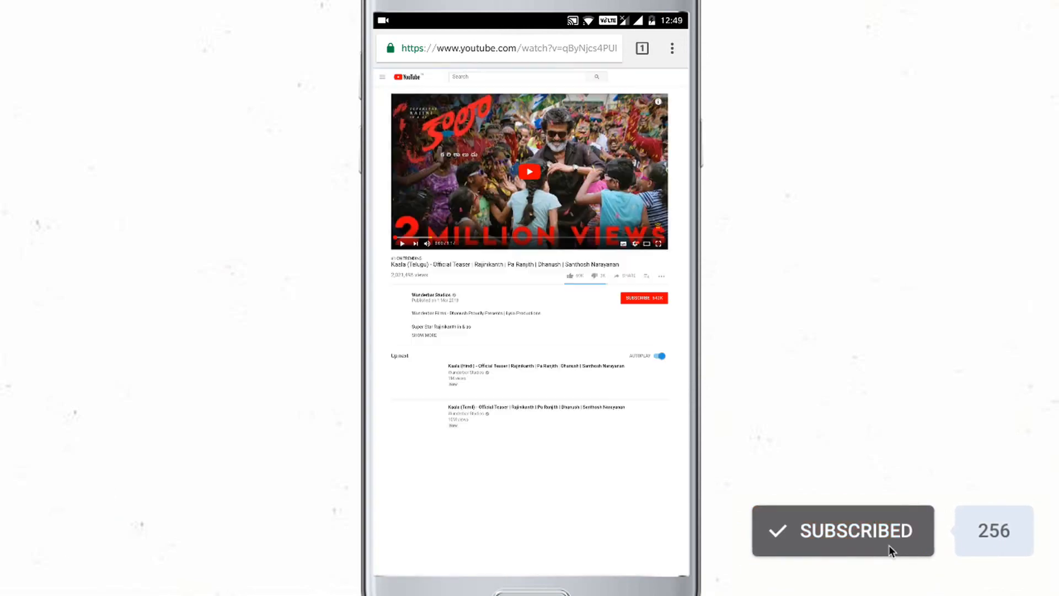
click(529, 171)
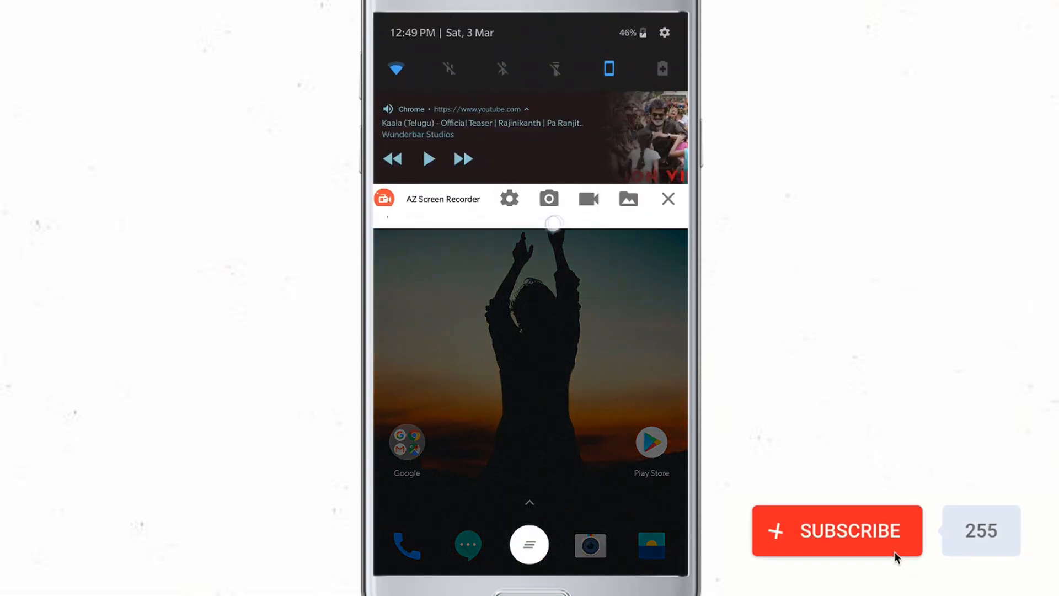
click(843, 530)
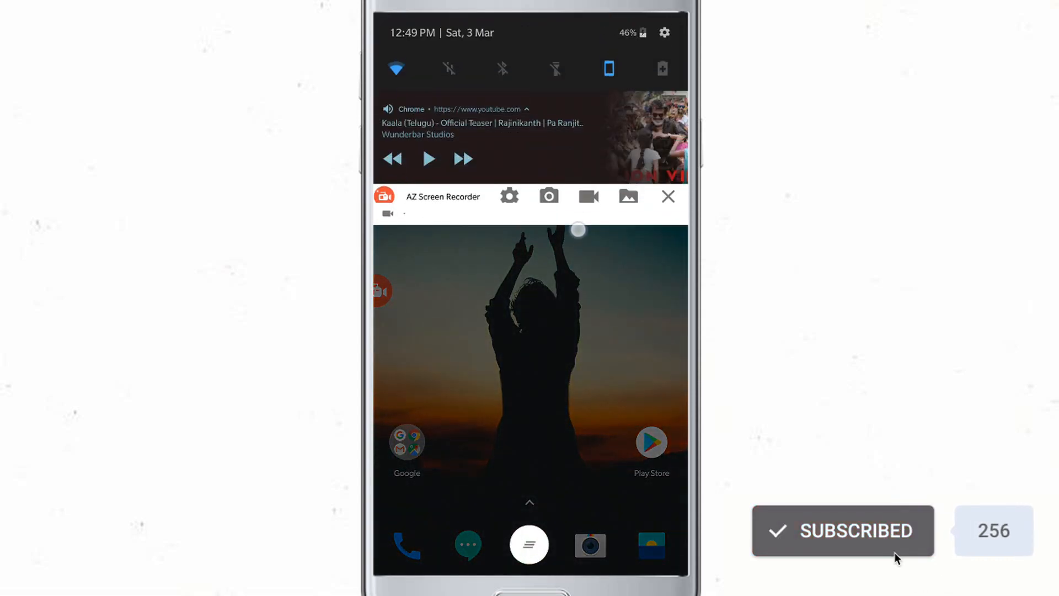